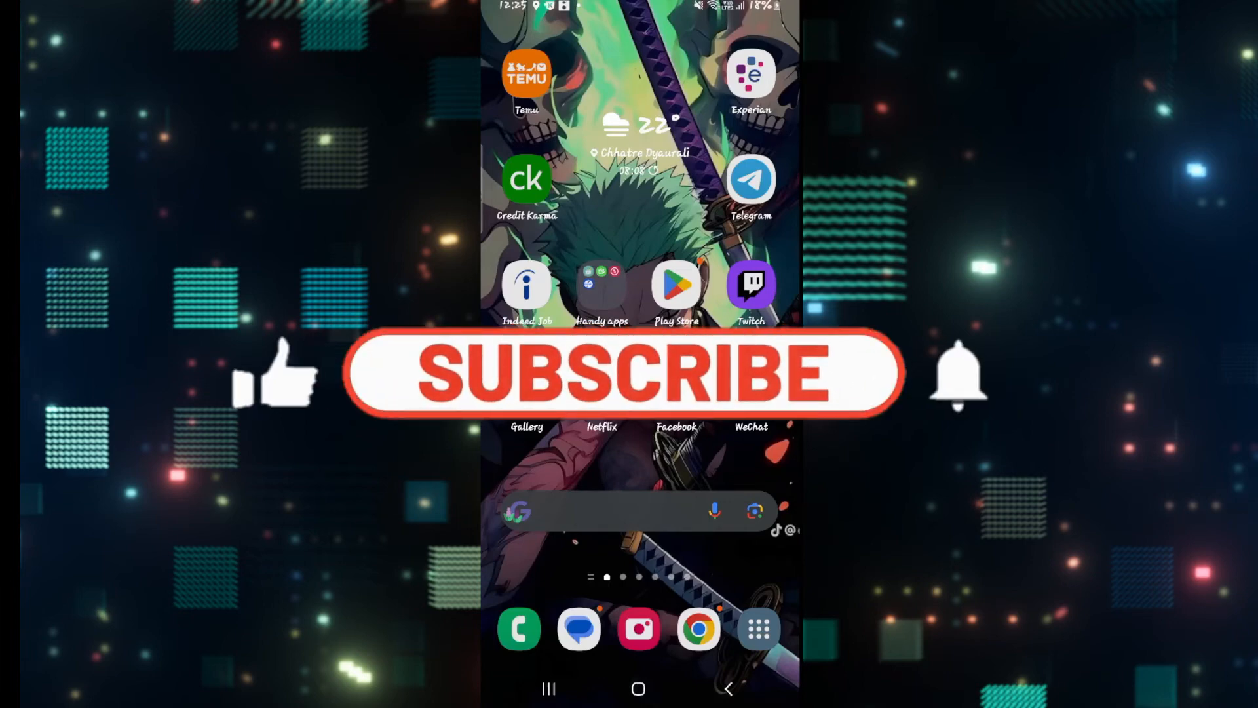
- Launch the Coinplix app from the home screen to reach its login and consent screen
click(612, 371)
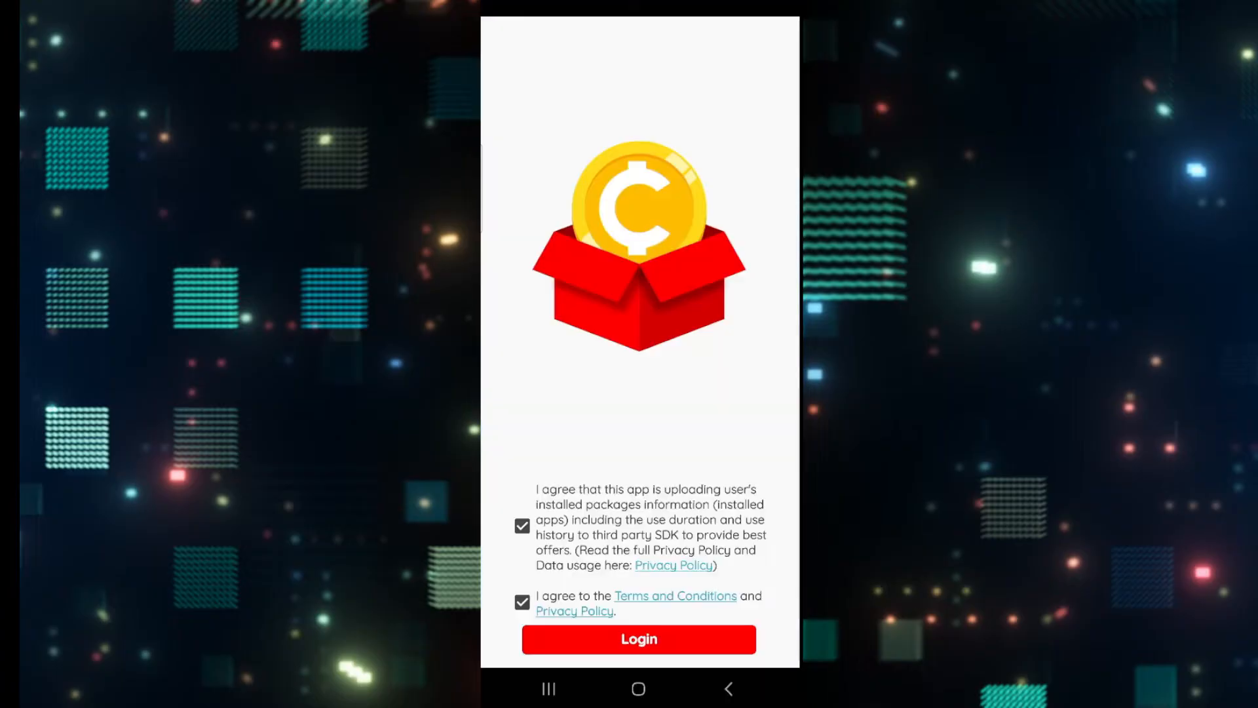
mouse_move(713, 445)
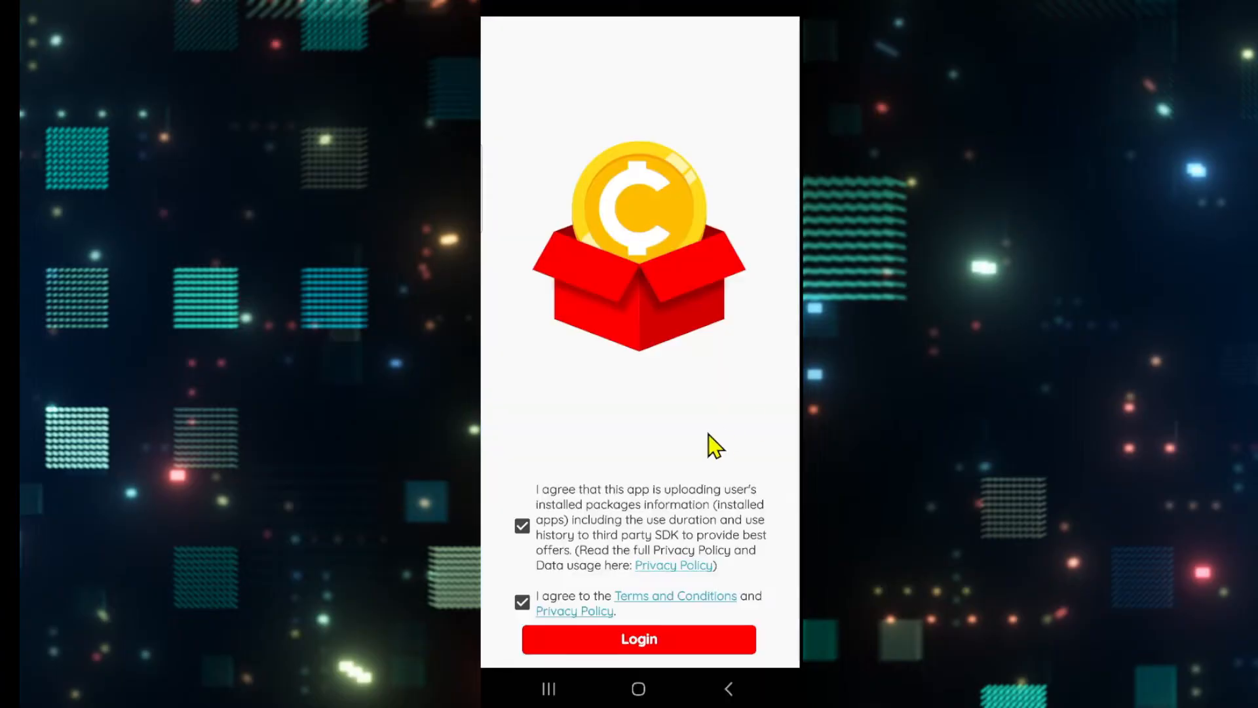
mouse_move(601, 473)
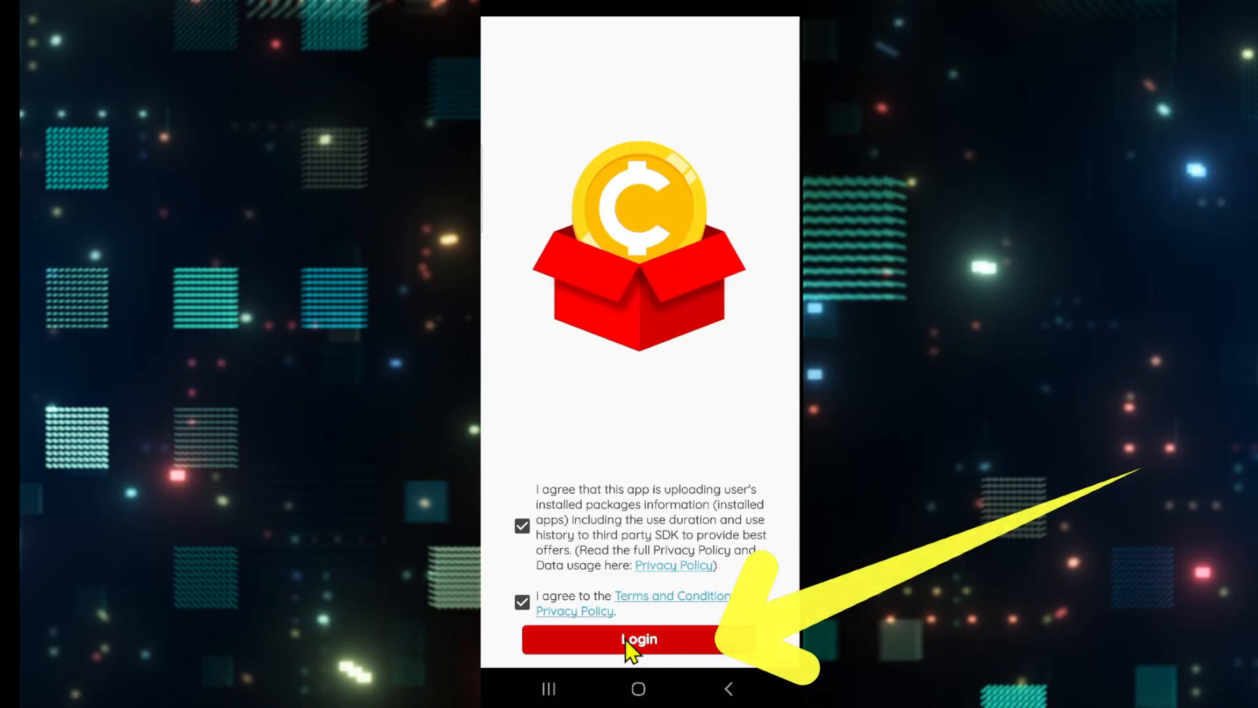
- Log in with Google after accepting the data-usage and terms consents, landing on the Earn home
click(638, 640)
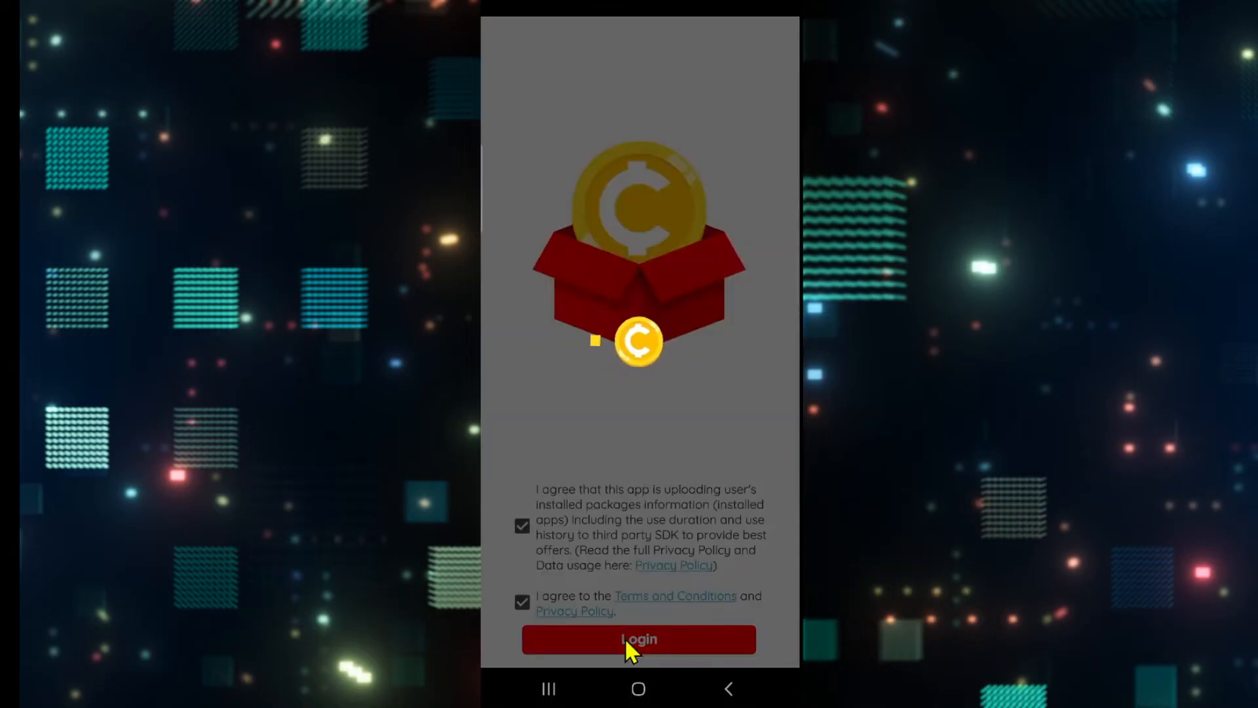
click(639, 638)
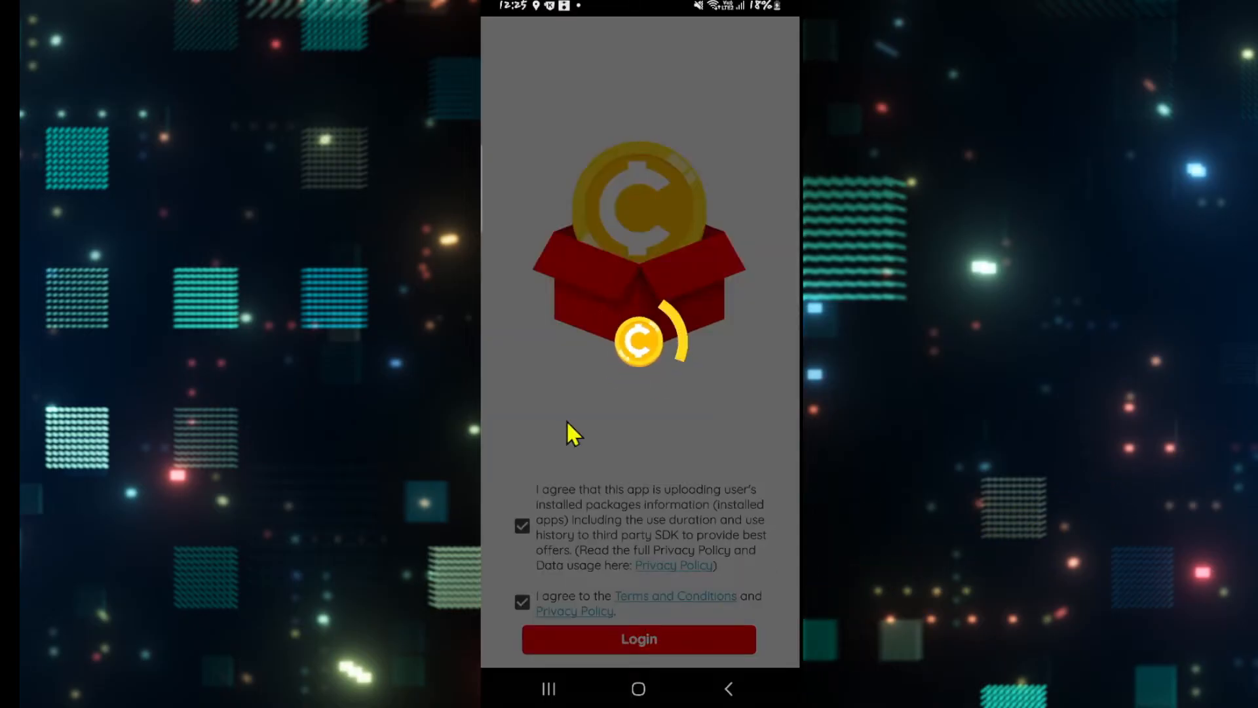
click(638, 639)
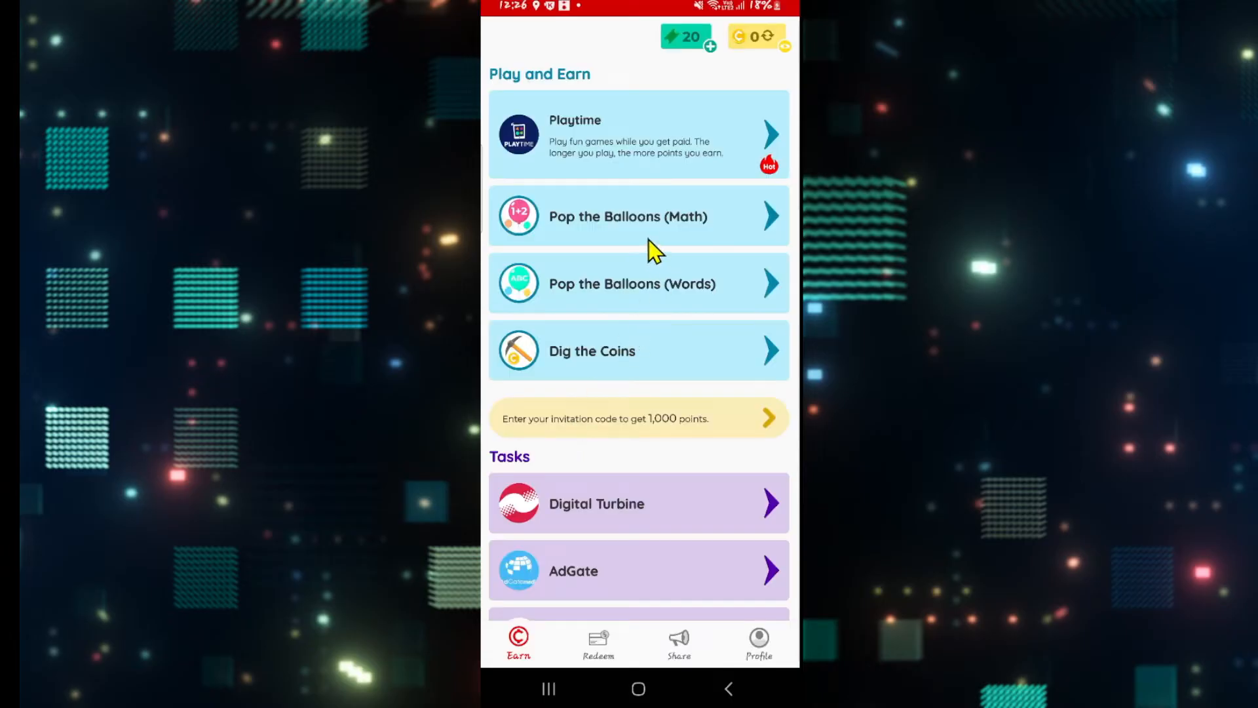
- Scroll the Earn page down to the task offers and the Surveys section with CPX Research and Wannads
scroll(down, 3)
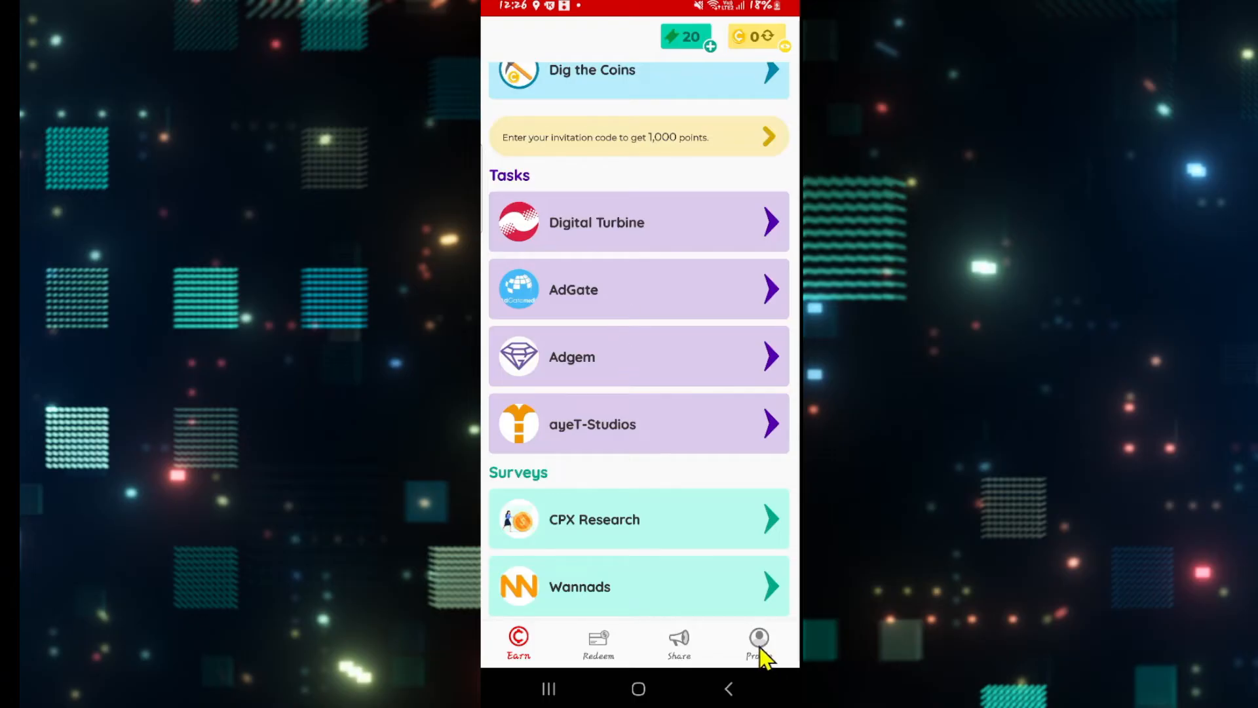
- Show the Profile page with its policy, help, Delete Account and Log Out options
click(759, 642)
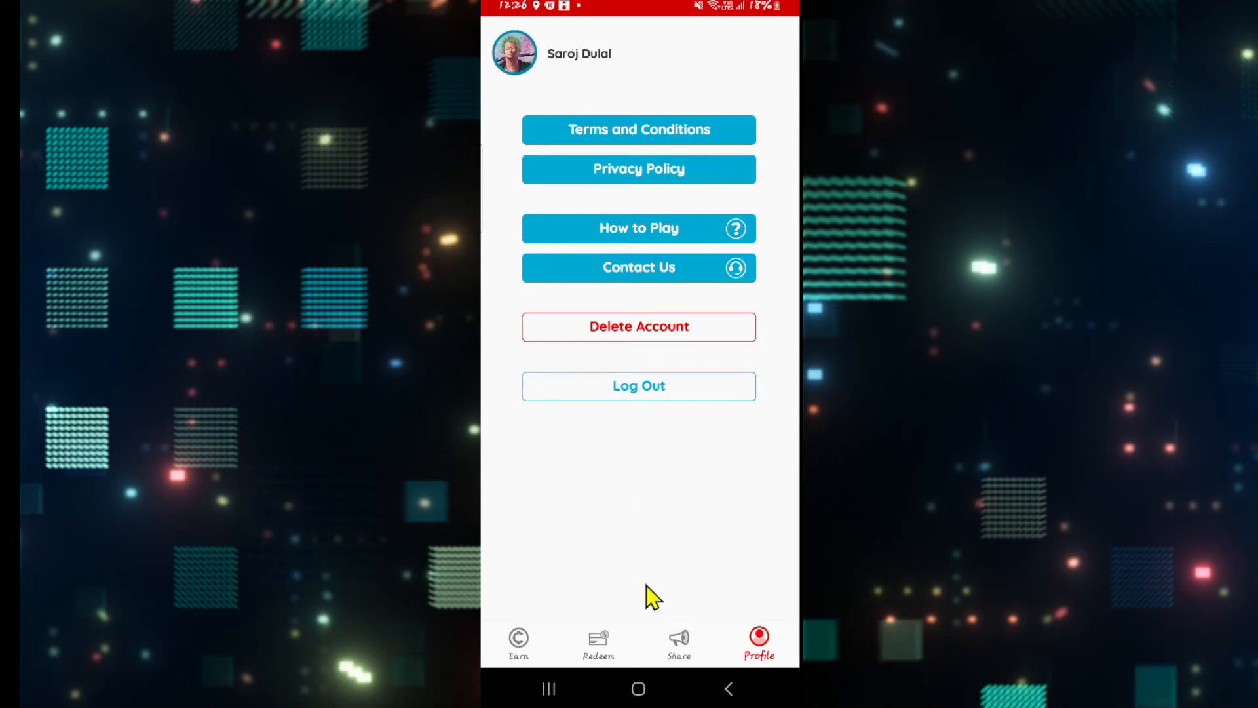
click(638, 688)
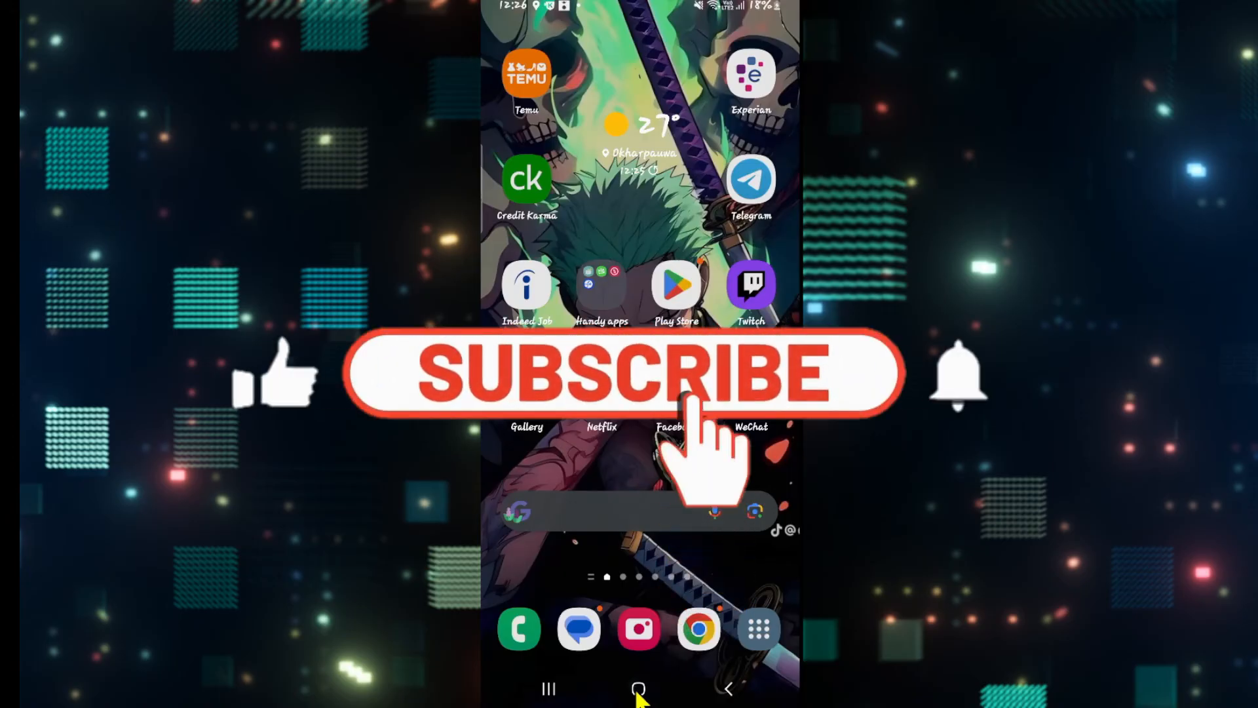
- Return to the Android home screen, leaving Coinplix
click(629, 374)
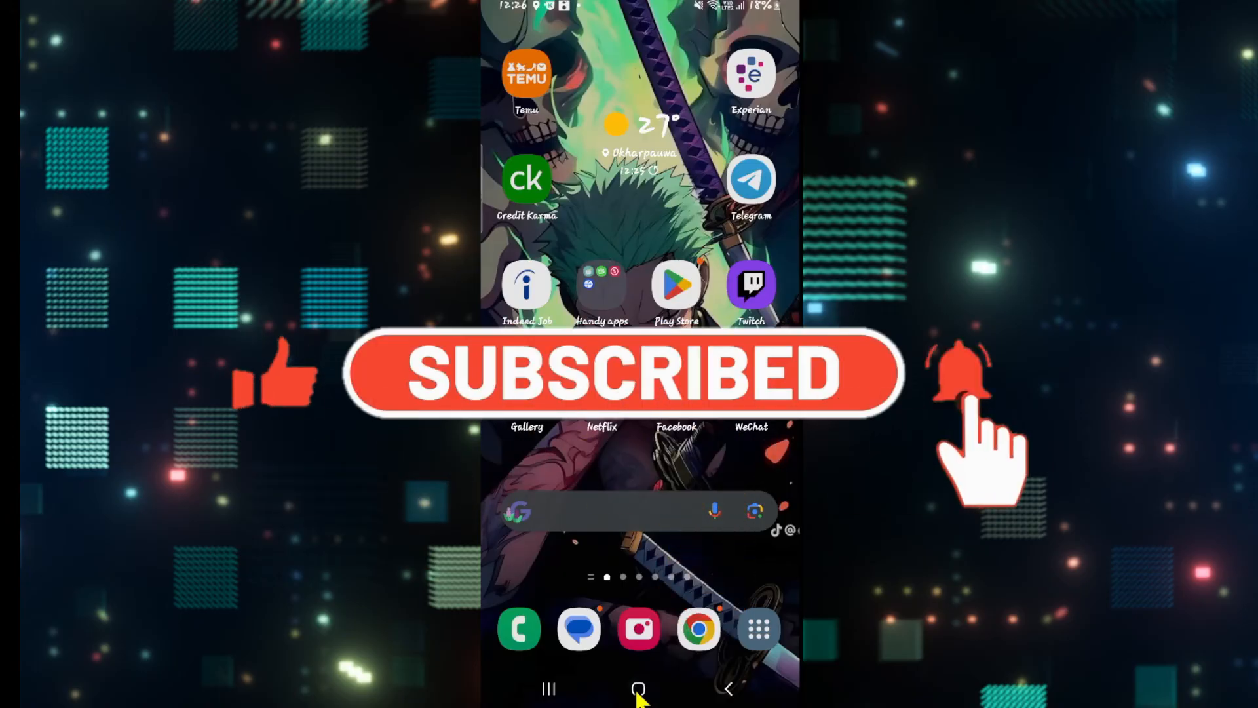